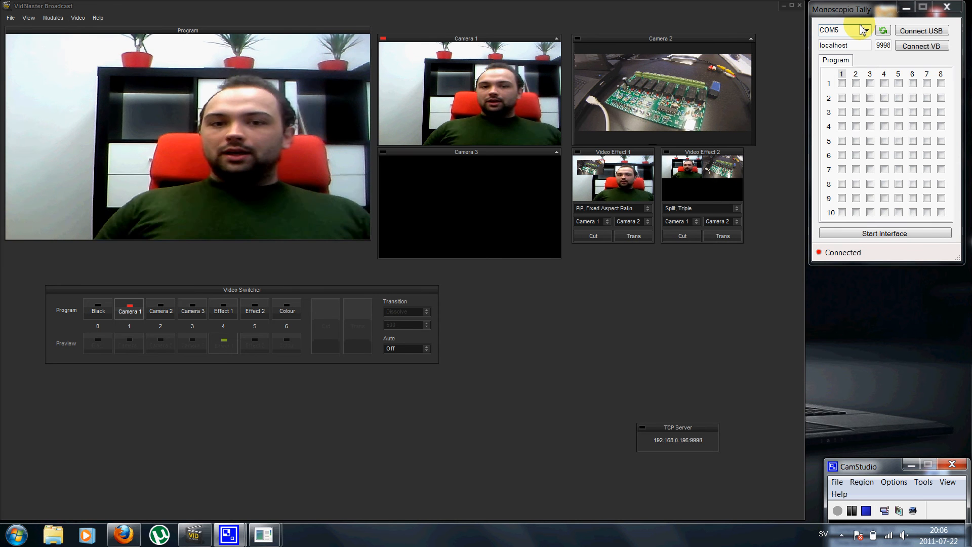
Switch program to Camera 2 and back to Camera 1, then connect the tally interface over USB on COM5.
{"action": "left_click", "coordinate": [160, 308]}
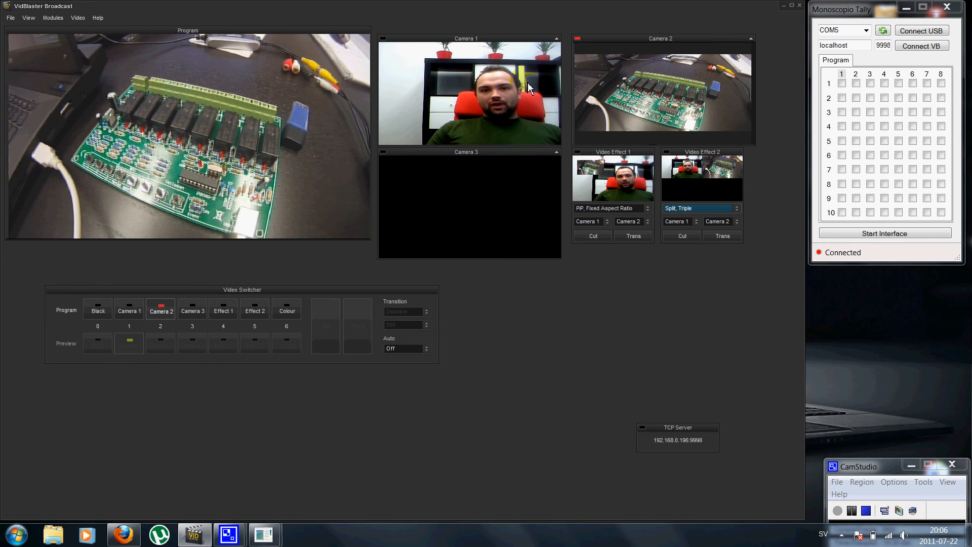
{"action": "left_click", "coordinate": [129, 308]}
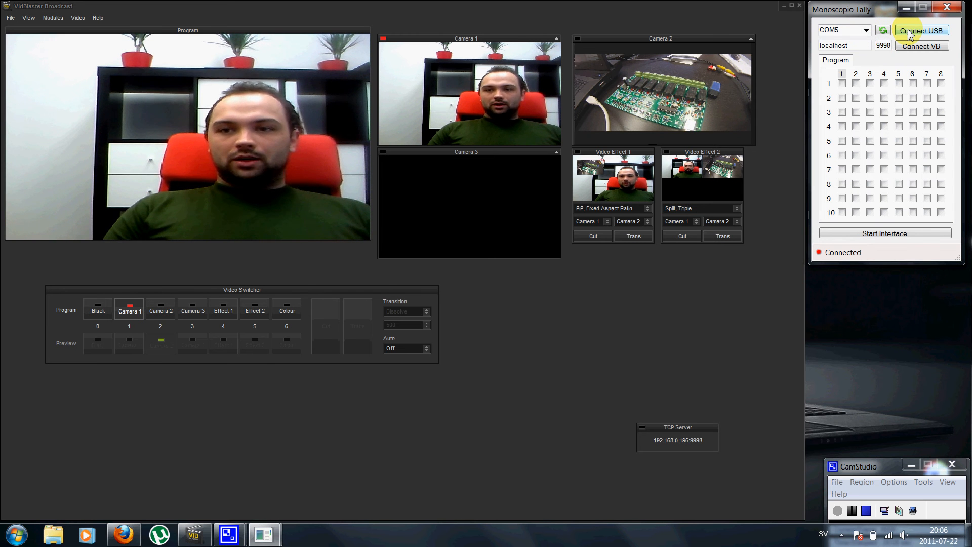
{"action": "left_click", "coordinate": [920, 30]}
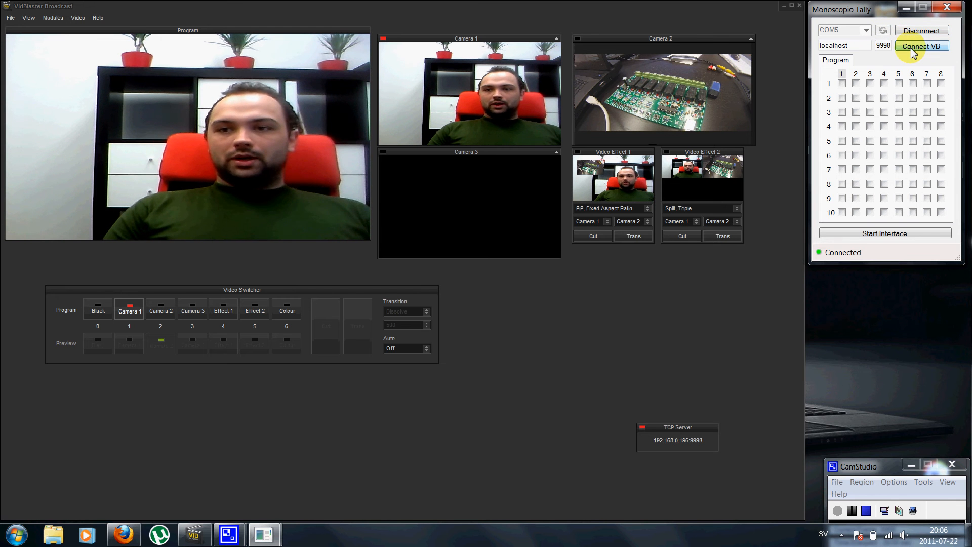
{"action": "mouse_move", "coordinate": [691, 440]}
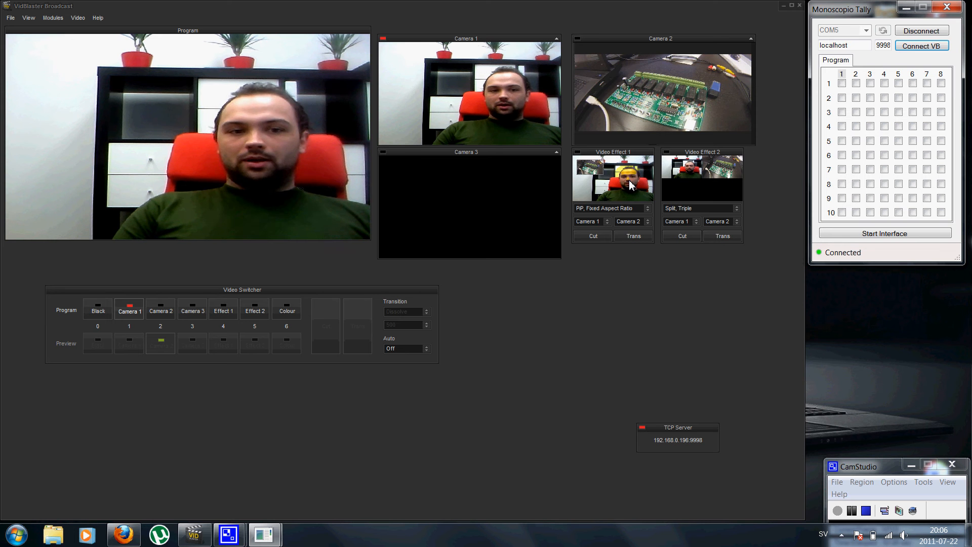
{"action": "mouse_move", "coordinate": [700, 182]}
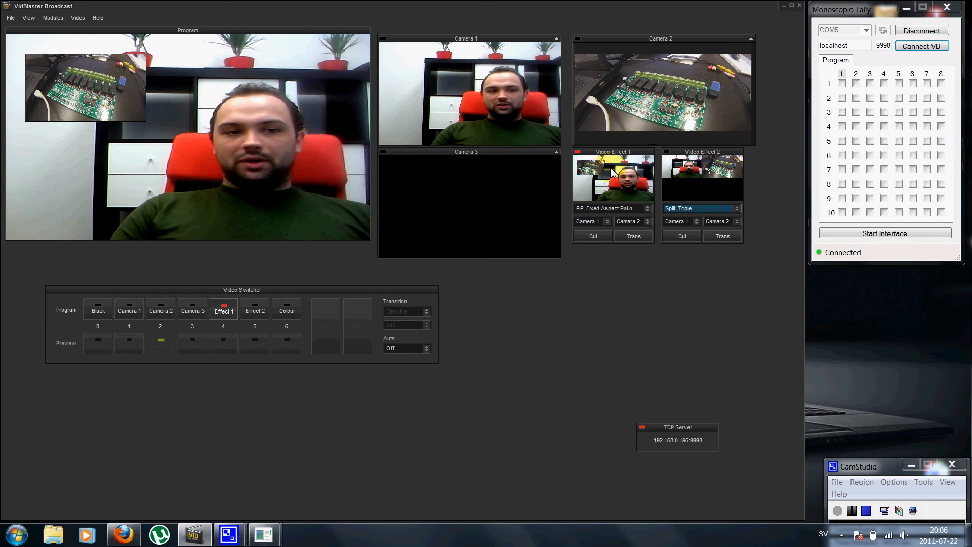
{"action": "mouse_move", "coordinate": [718, 185]}
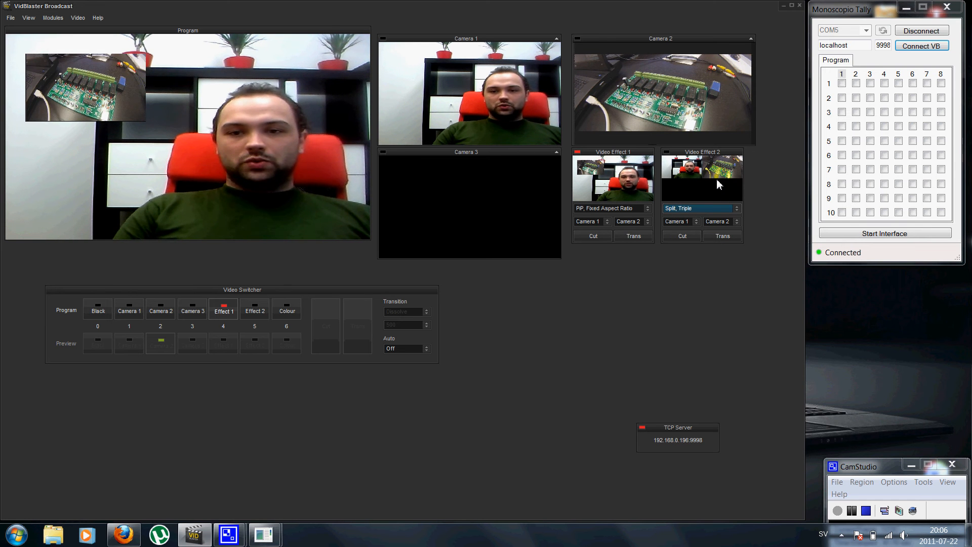
Put the Effect 2 split on program, then return the program output to Camera 1.
{"action": "left_click", "coordinate": [254, 308]}
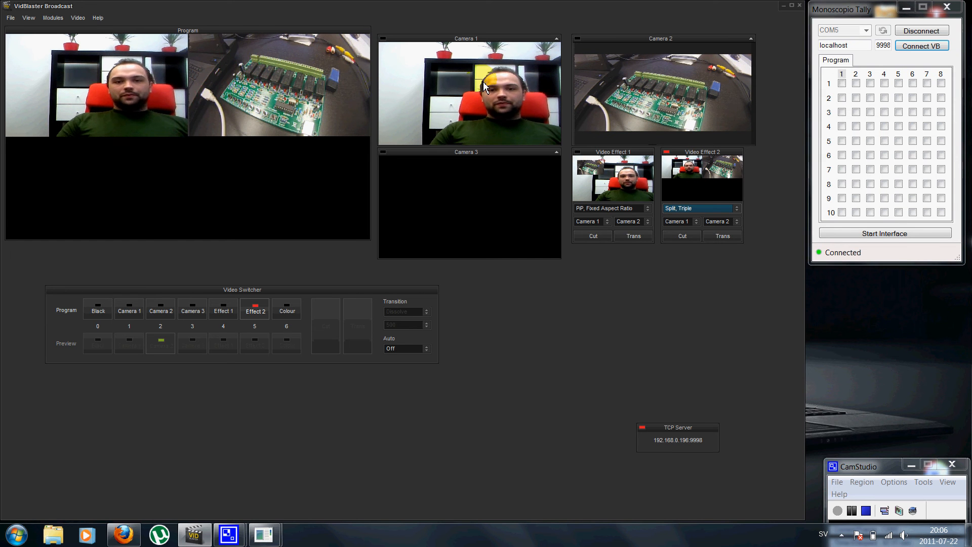
{"action": "left_click", "coordinate": [128, 309]}
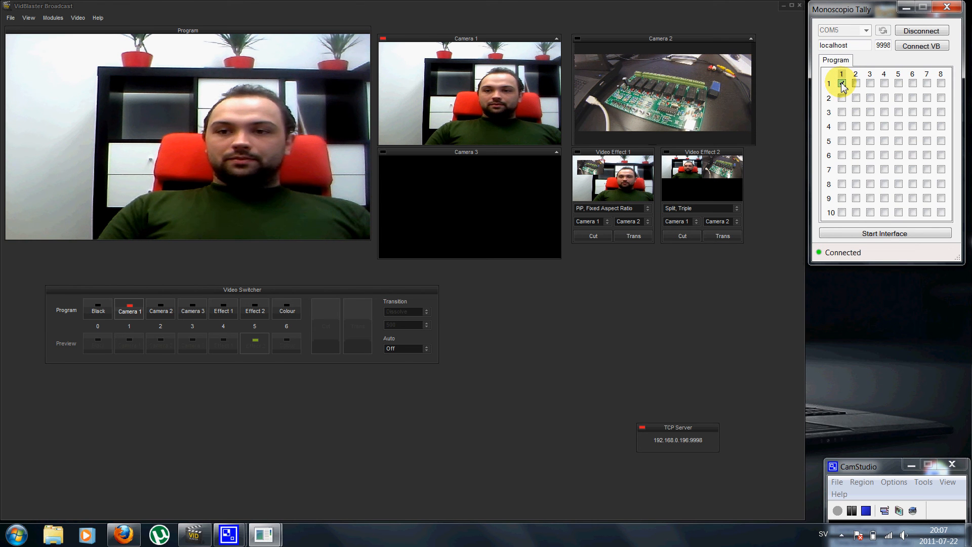
Map channels 1, 2 and 3 to relays 1, 2 and 3 respectively in the program matrix.
{"action": "left_click", "coordinate": [841, 84]}
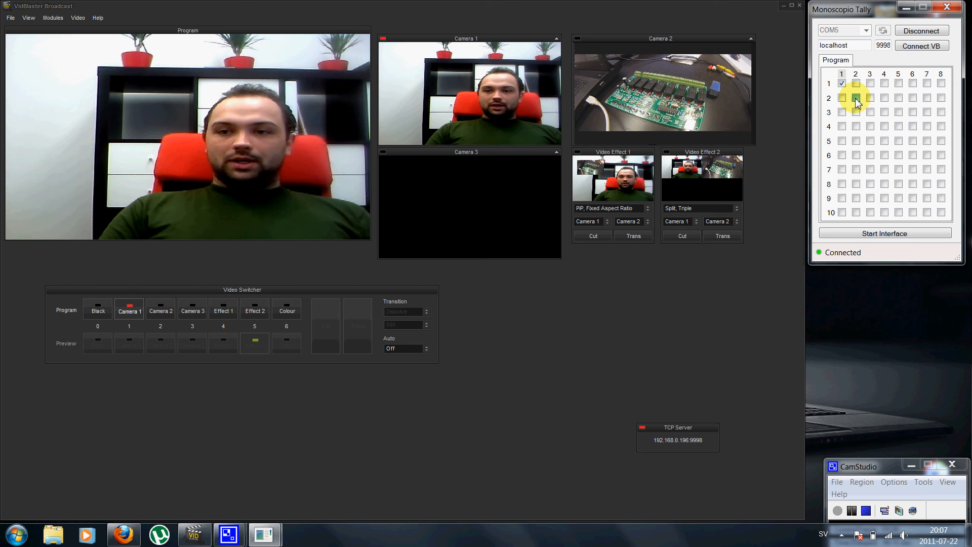
{"action": "left_click", "coordinate": [856, 98]}
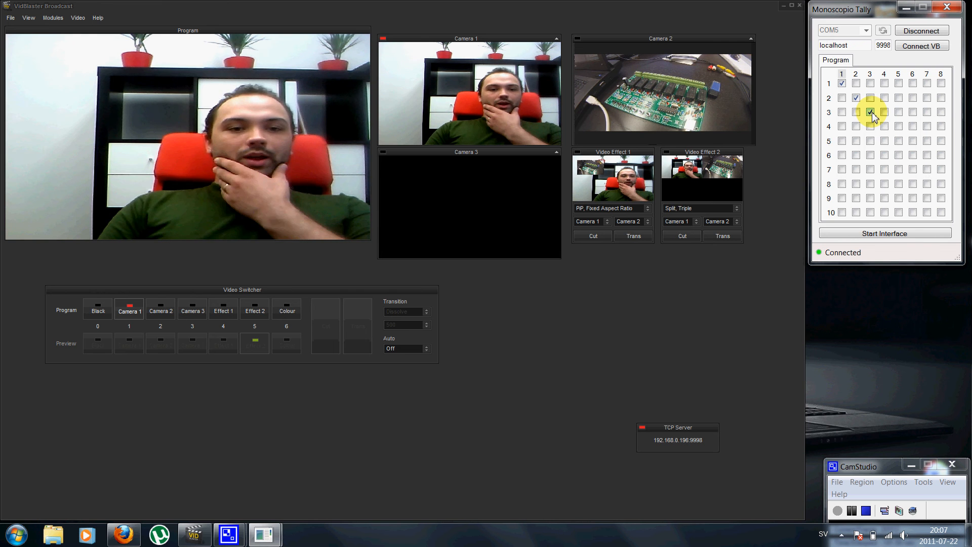
{"action": "left_click", "coordinate": [869, 112]}
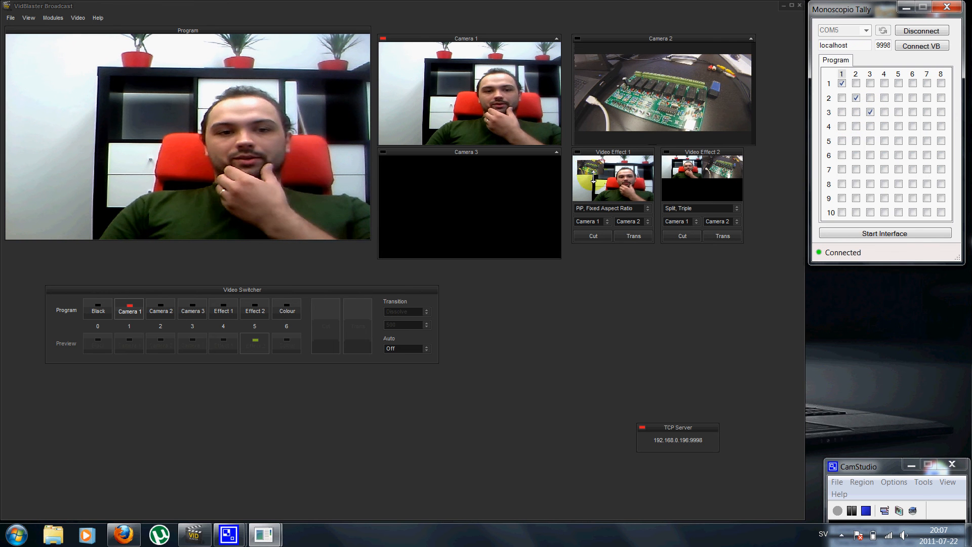
Preview Effect 1 and Effect 2 on program while mapping channel 4 to relays 1–2 and channel 5 to relays 1–3.
{"action": "left_click", "coordinate": [223, 308]}
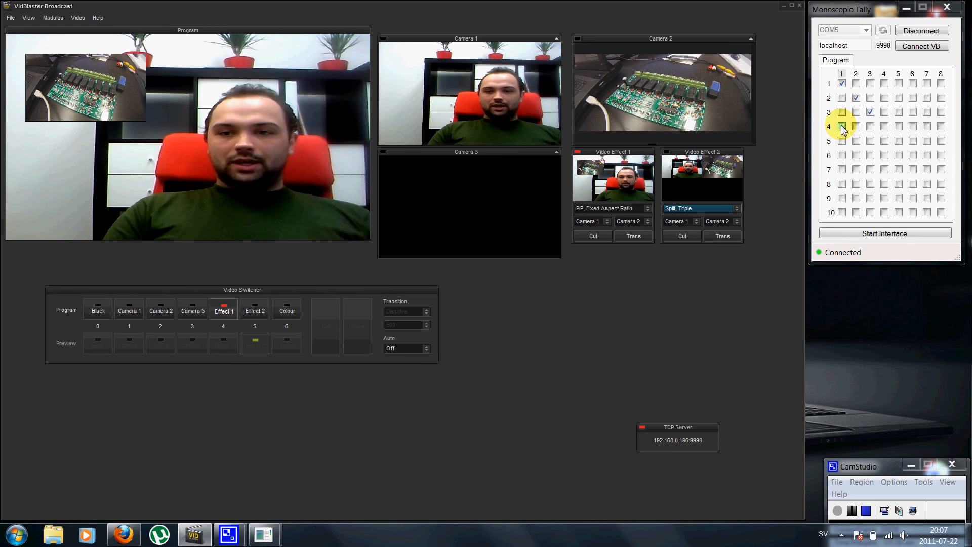
{"action": "left_click", "coordinate": [856, 127]}
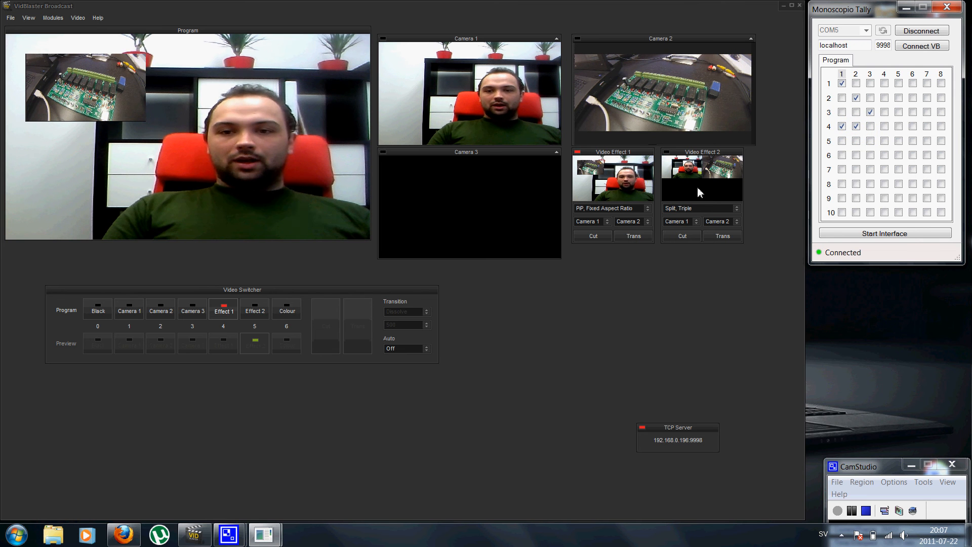
{"action": "left_click", "coordinate": [254, 309]}
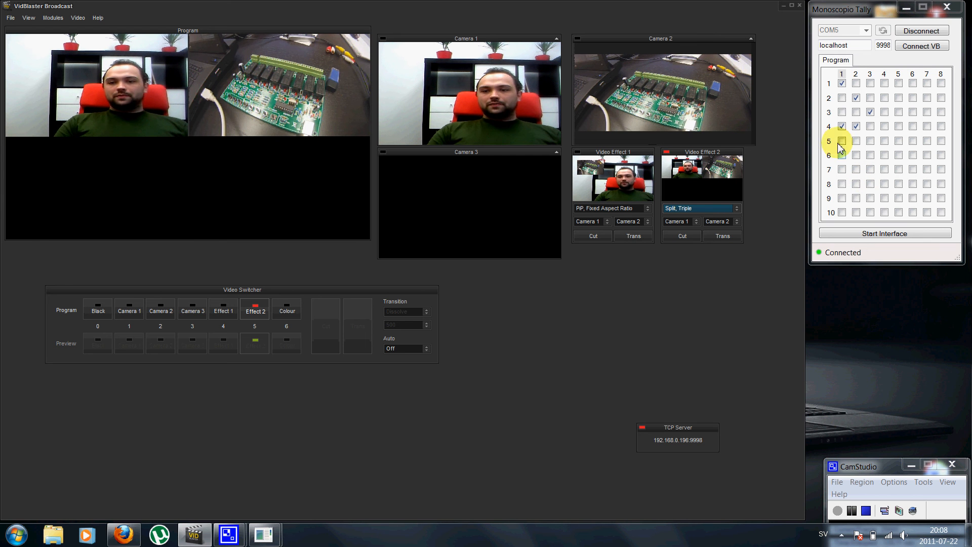
{"action": "left_click", "coordinate": [854, 140]}
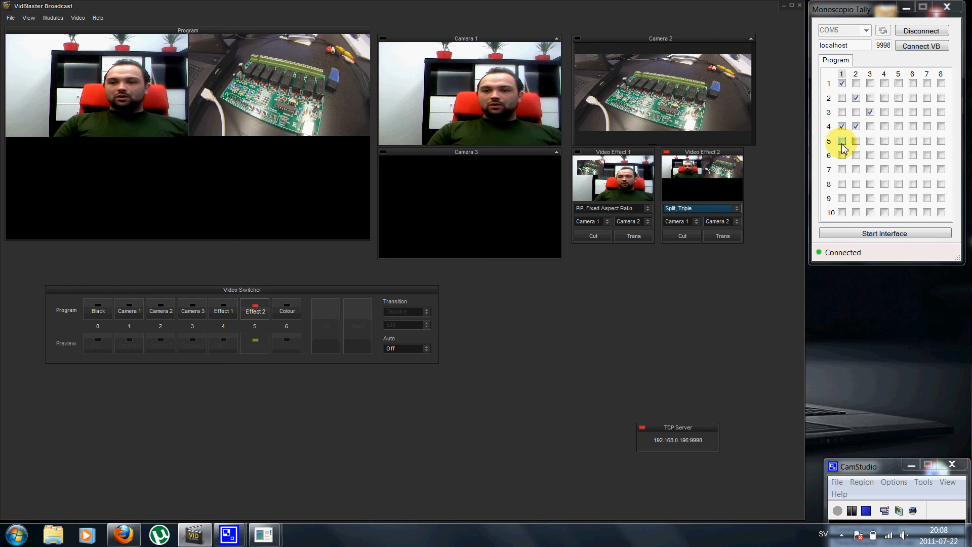
{"action": "left_click", "coordinate": [841, 141]}
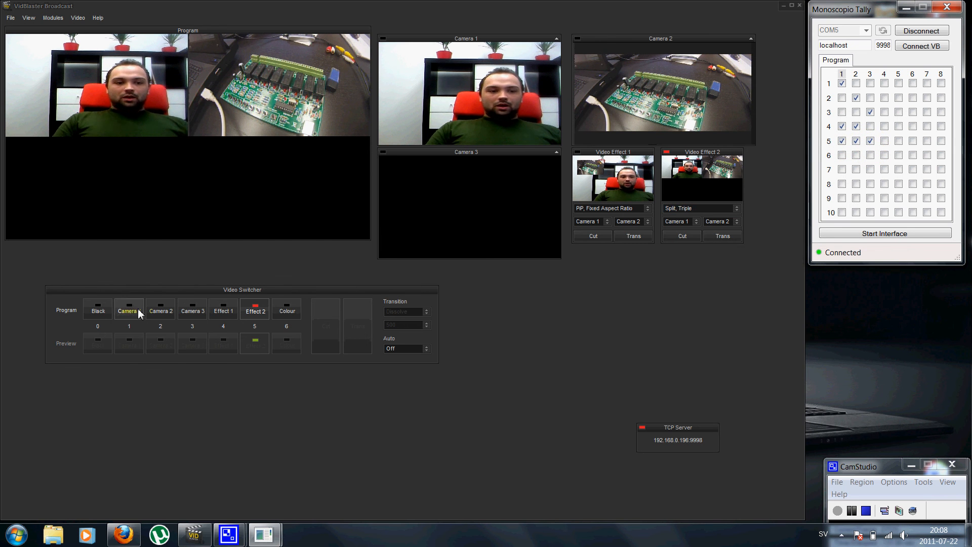
With the interface running, cut to Camera 1 then Camera 2 so relay 2's tally lights.
{"action": "left_click", "coordinate": [129, 311]}
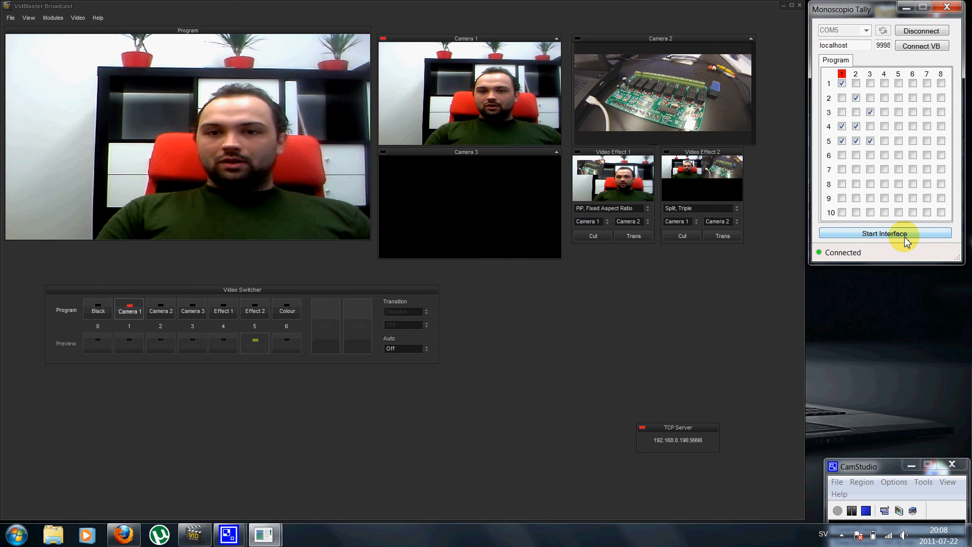
{"action": "mouse_move", "coordinate": [814, 95]}
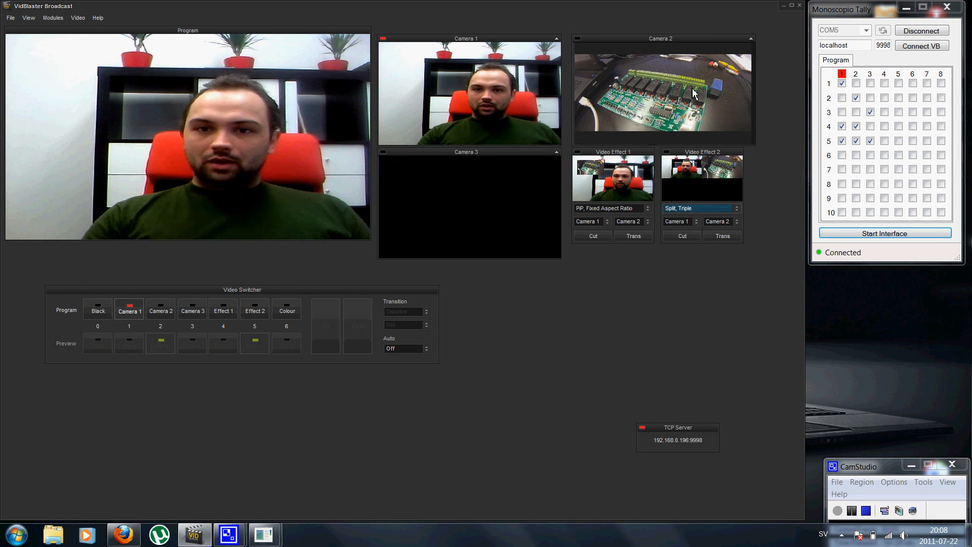
{"action": "left_click", "coordinate": [160, 310]}
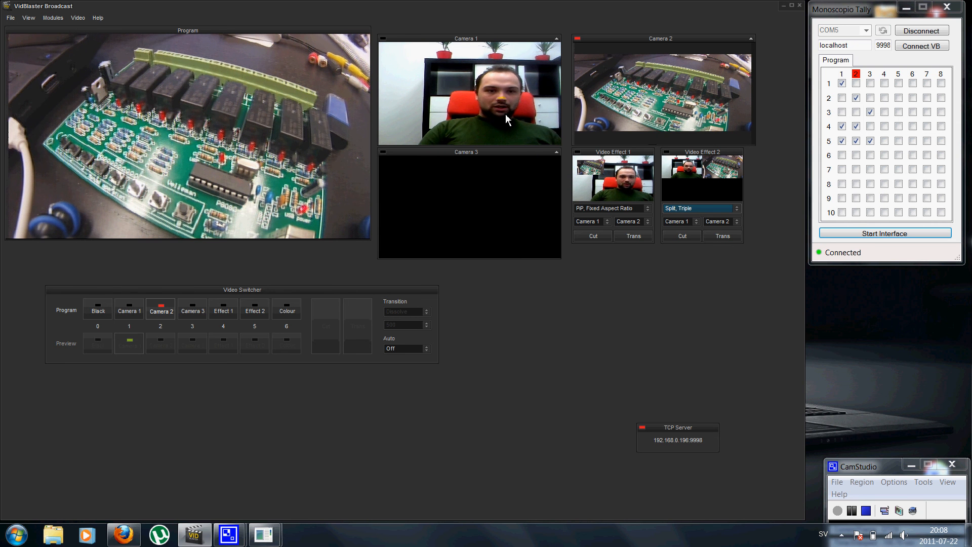
Cut Camera 1, 2, 3, Effect 1 and Effect 2 to program in turn, confirming relays 1, 2, 3, 1–2 and 1–3 light.
{"action": "left_click", "coordinate": [129, 307]}
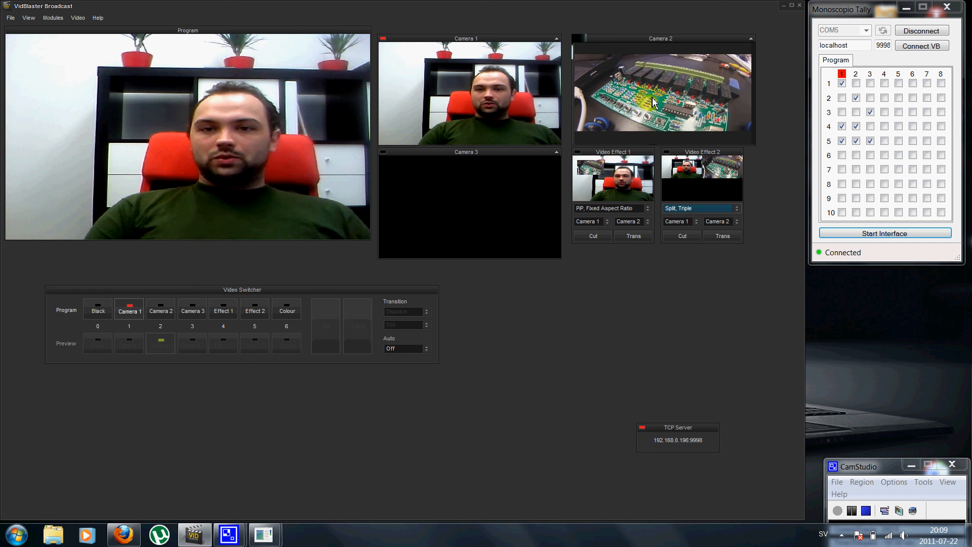
{"action": "left_click", "coordinate": [160, 310]}
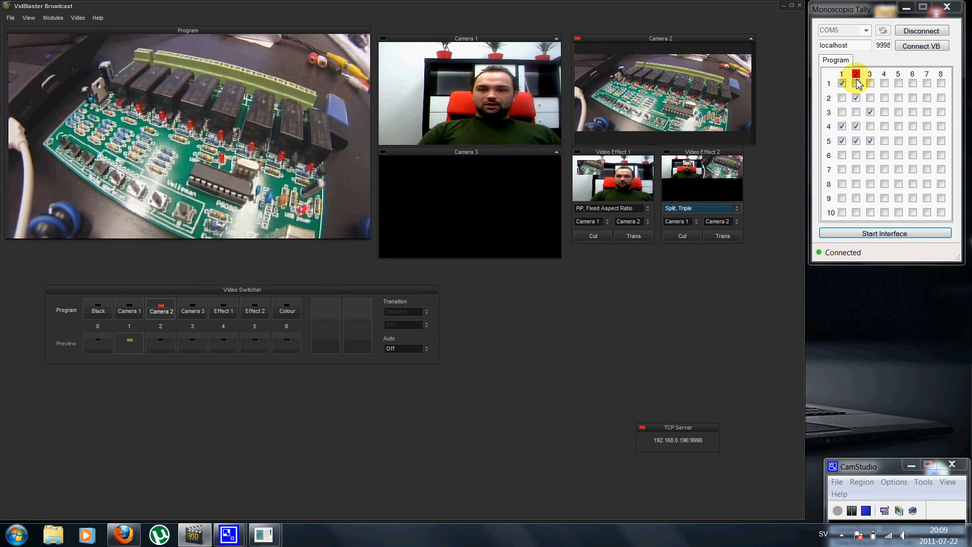
{"action": "left_click", "coordinate": [856, 98]}
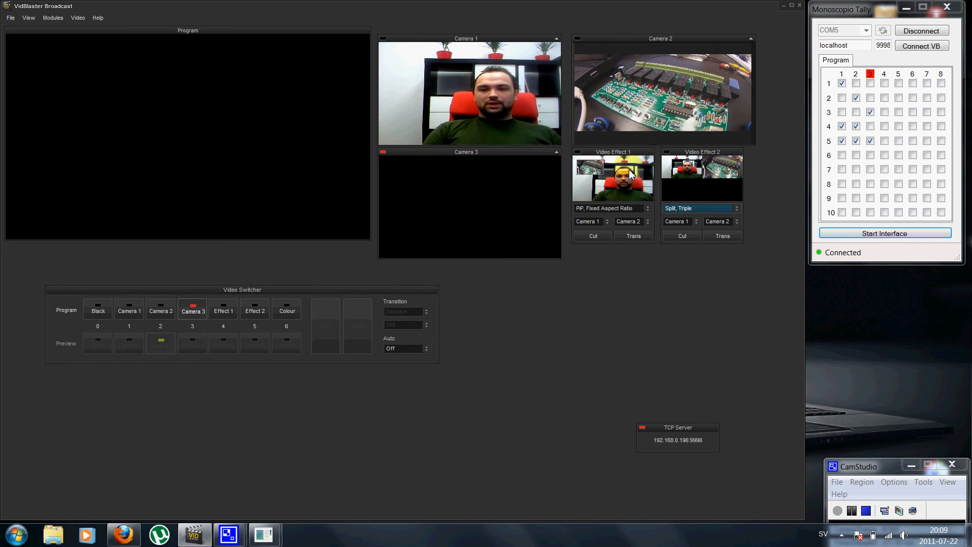
{"action": "left_click", "coordinate": [223, 308]}
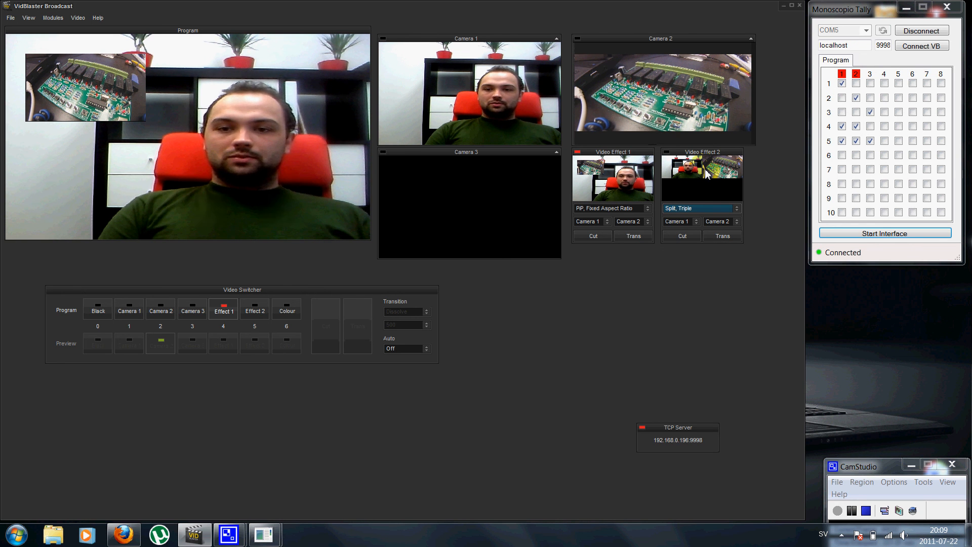
{"action": "left_click", "coordinate": [255, 307]}
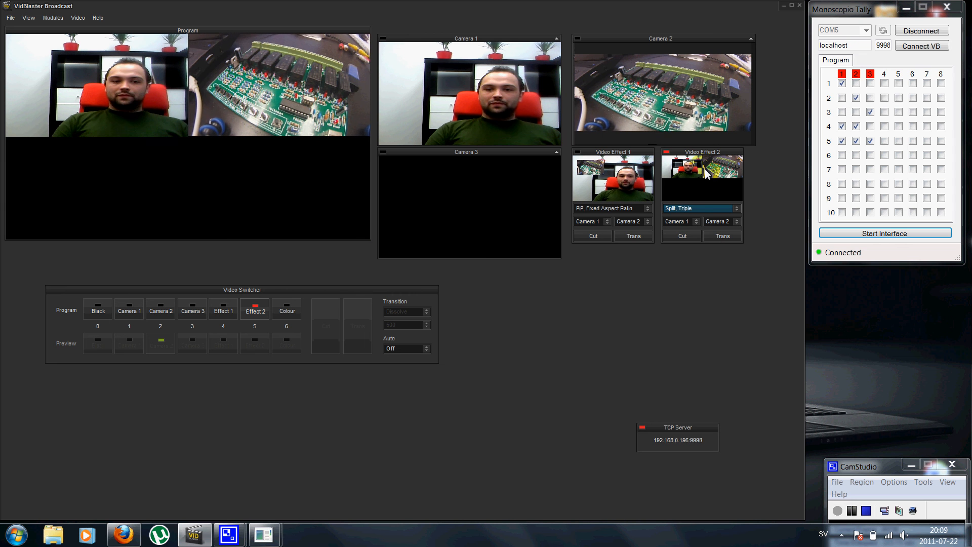